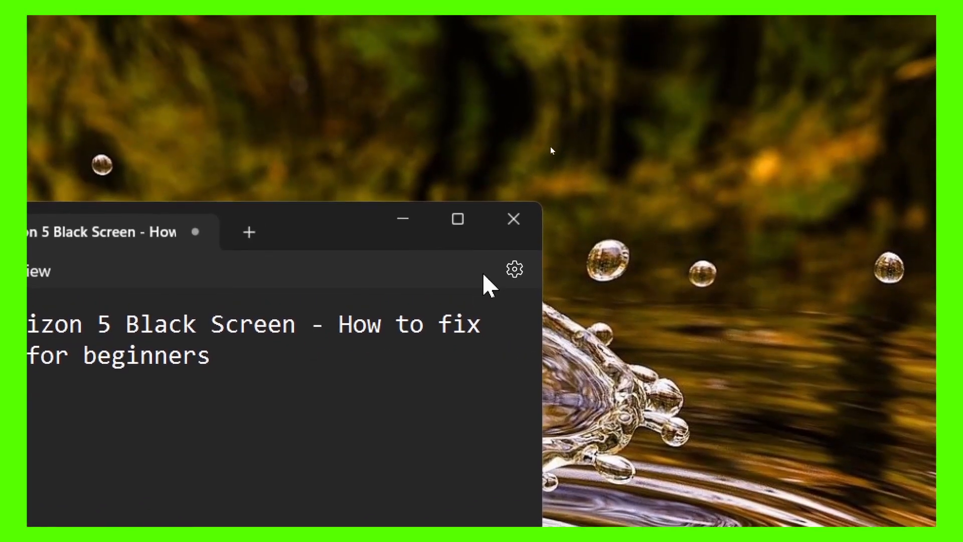
# Close the Notepad note about the Forza Horizon 5 black screen fix.
pyautogui.click(512, 218)
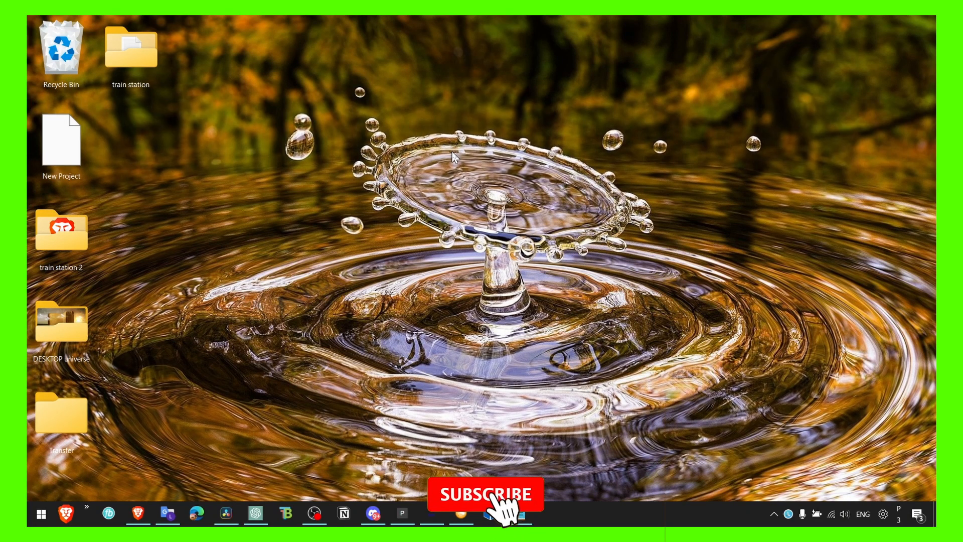
# Restore Brave from the taskbar, showing the Intel Driver & Support Assistant page.
pyautogui.click(486, 493)
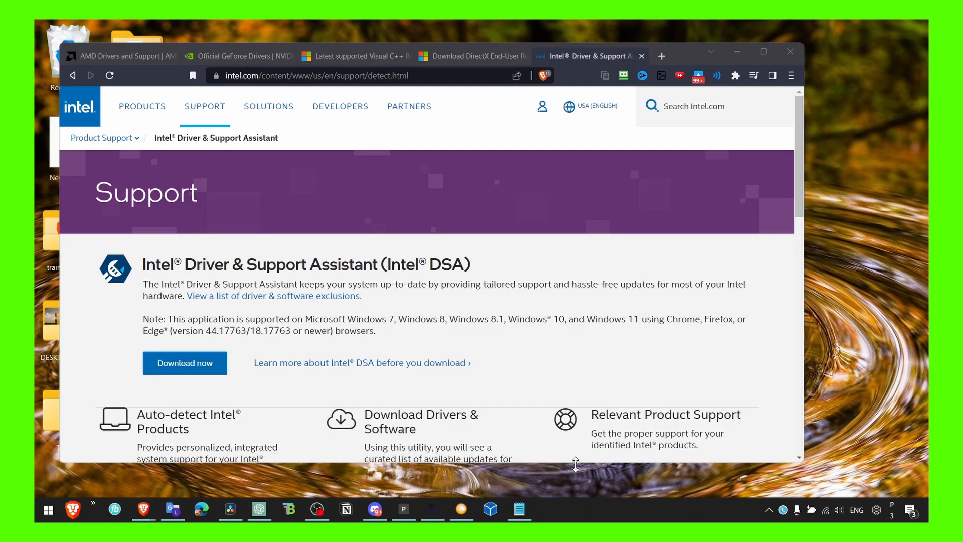
# Scroll through the DirectX End-User Runtime installer page, then move to the Visual C++ tab.
pyautogui.click(471, 56)
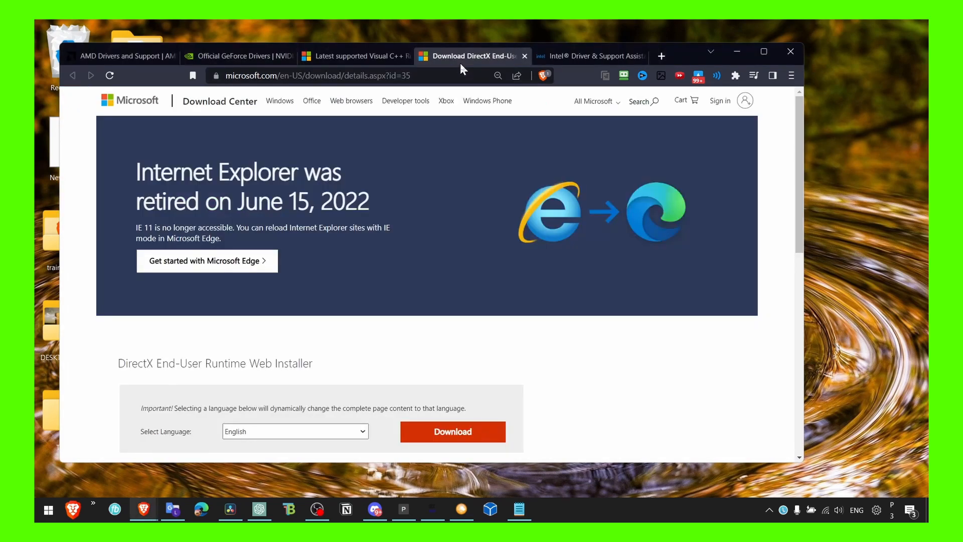
pyautogui.scroll(-3)
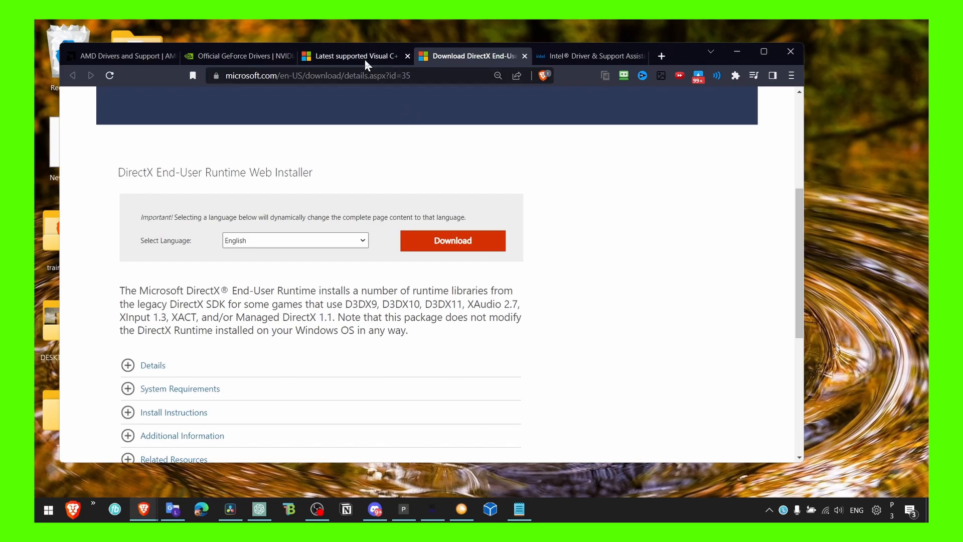
pyautogui.click(351, 56)
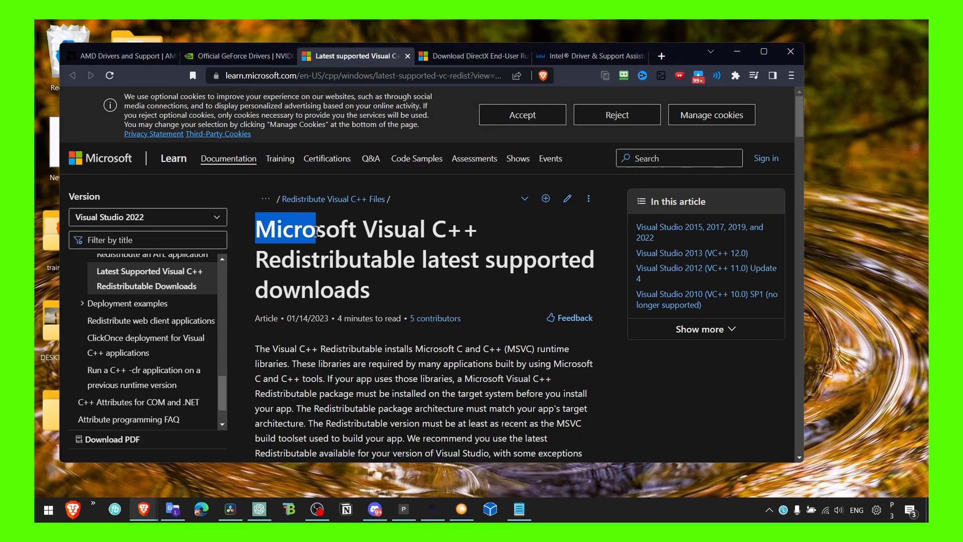
# Scroll to the ARM64, x86 and x64 Visual C++ links, then switch to Intel's page.
pyautogui.click(458, 230)
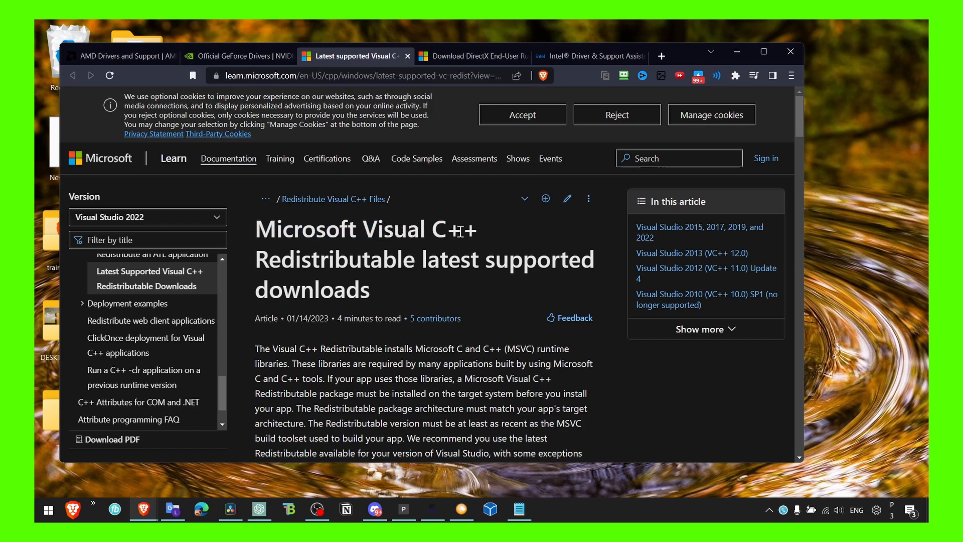
pyautogui.click(522, 115)
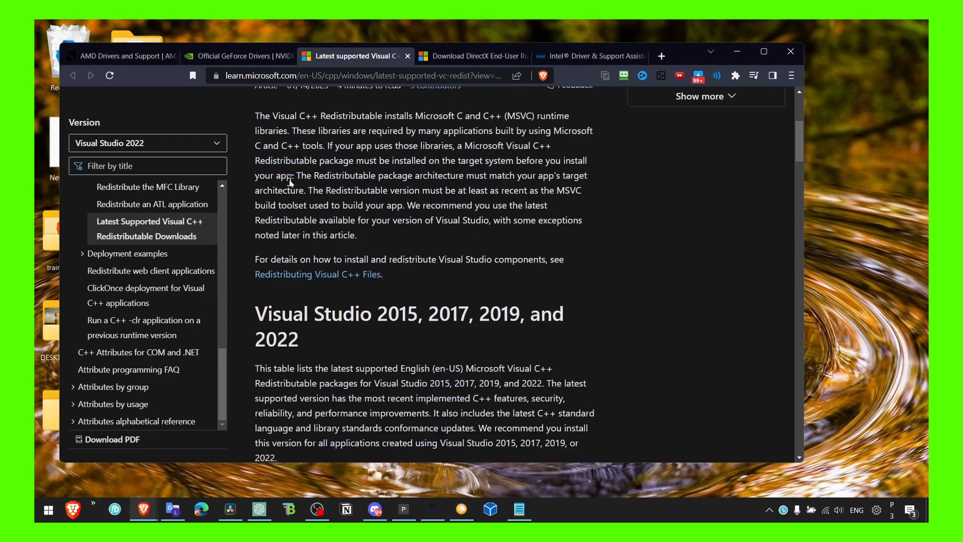
pyautogui.scroll(-3)
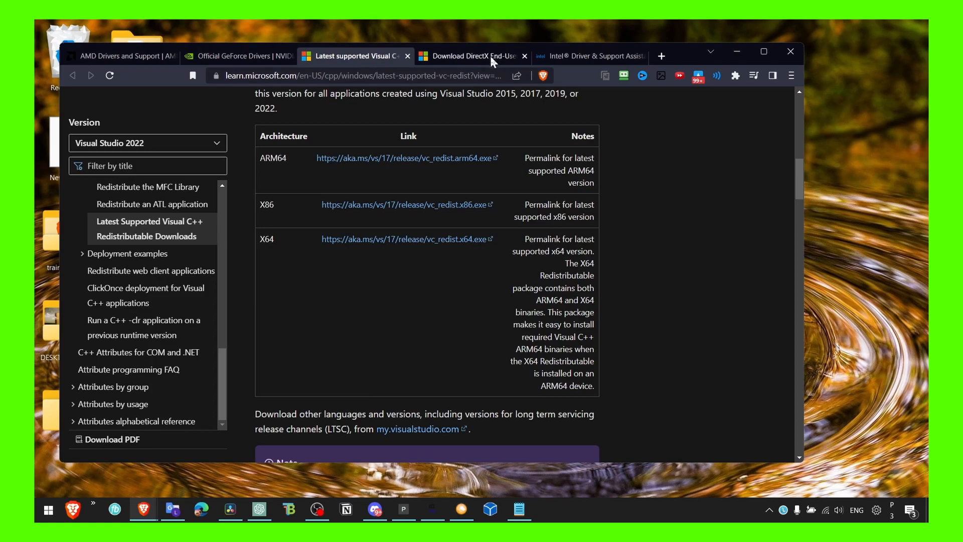
pyautogui.click(590, 56)
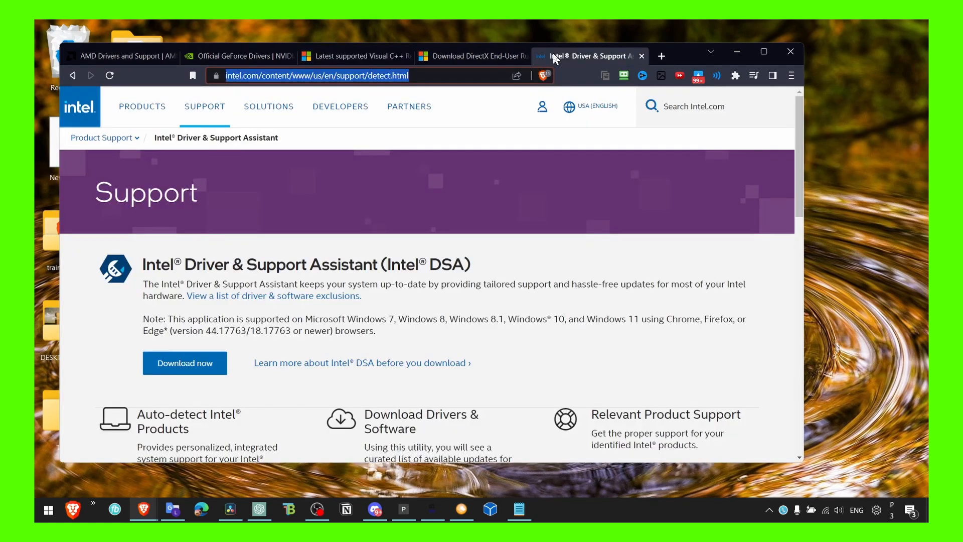
pyautogui.moveTo(251, 195)
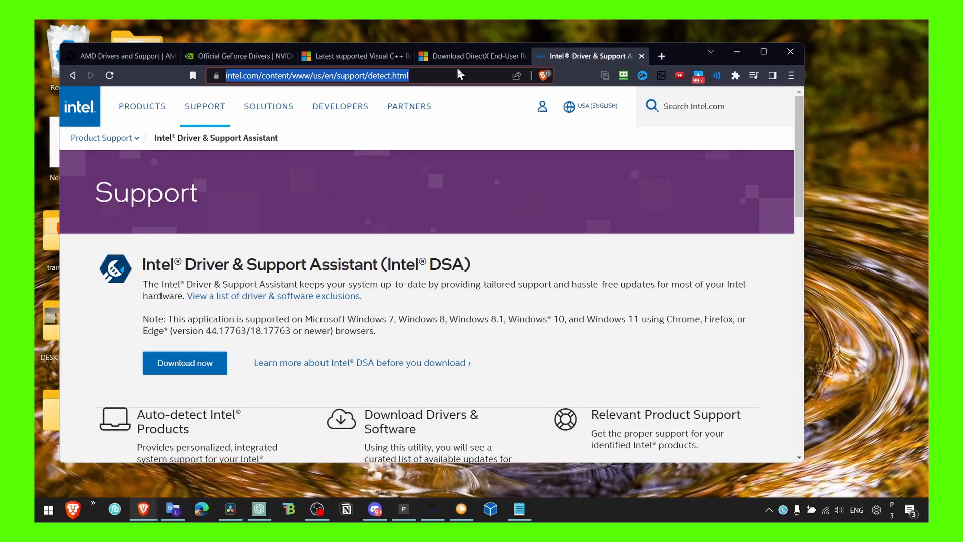
pyautogui.moveTo(332, 97)
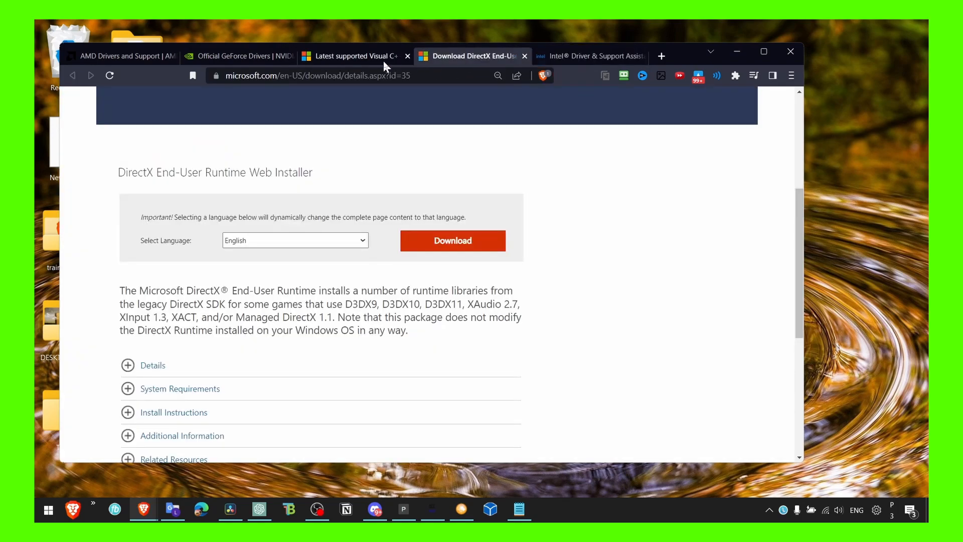
# Switch to the Official GeForce Drivers tab.
pyautogui.click(238, 56)
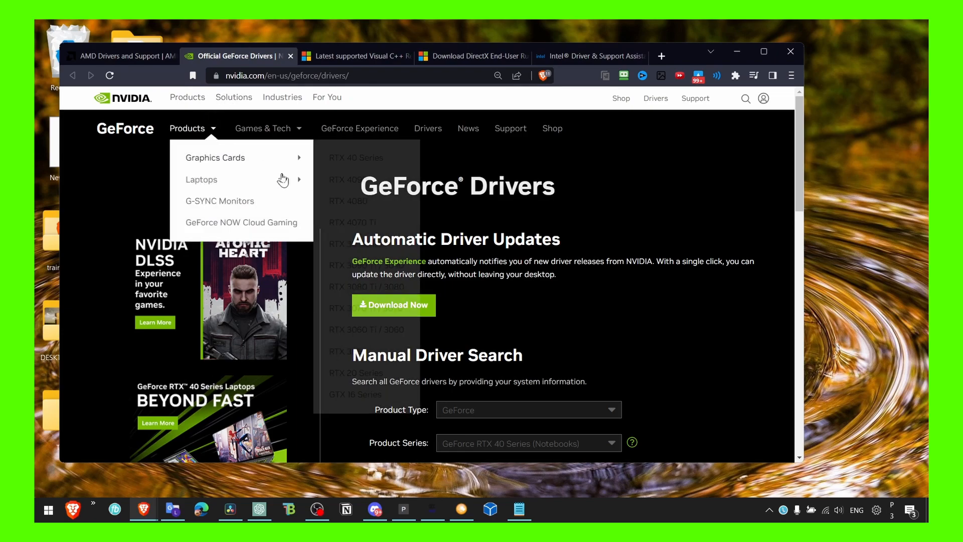
pyautogui.moveTo(202, 180)
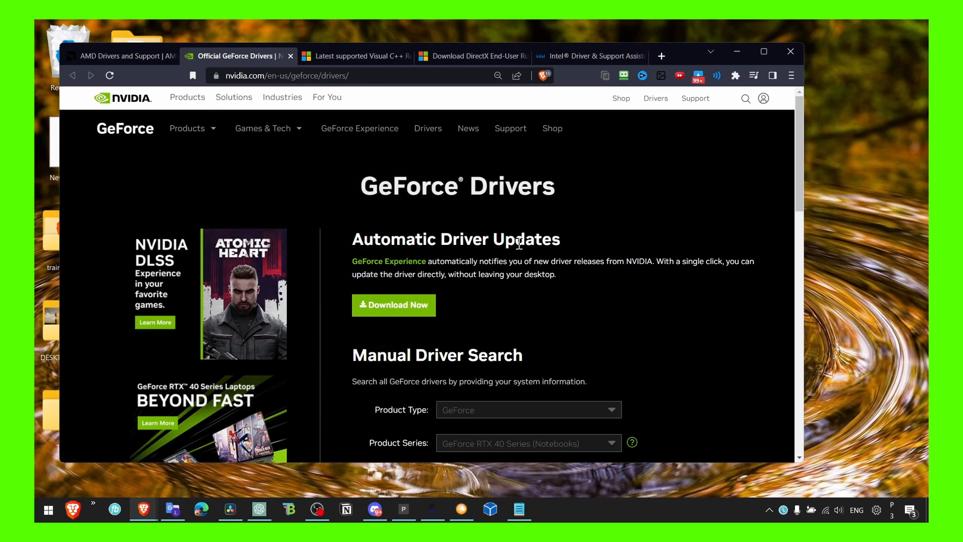
# Switch to the AMD Drivers and Support tab.
pyautogui.click(121, 56)
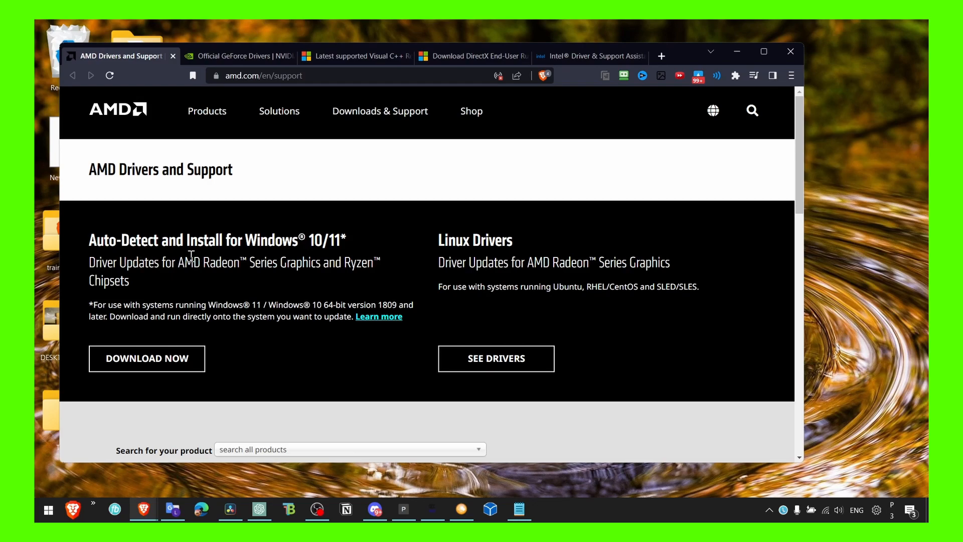
pyautogui.moveTo(519, 155)
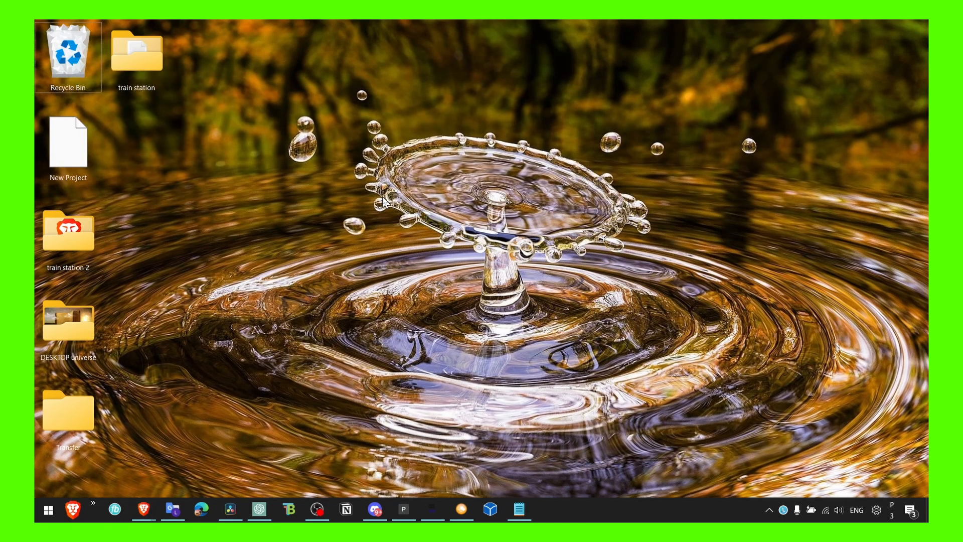
# Search Start for 'windows update' and open Windows Update settings.
pyautogui.write('widn')
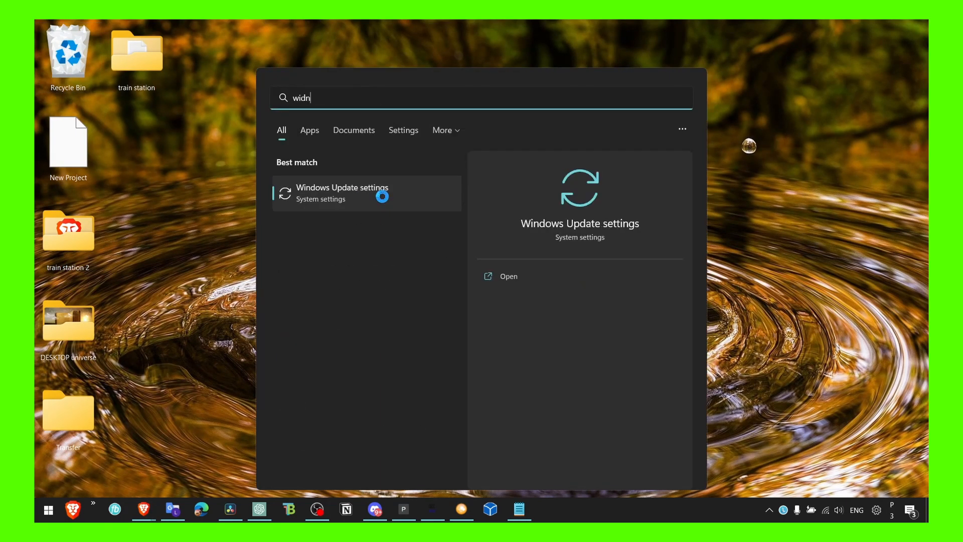
pyautogui.click(343, 193)
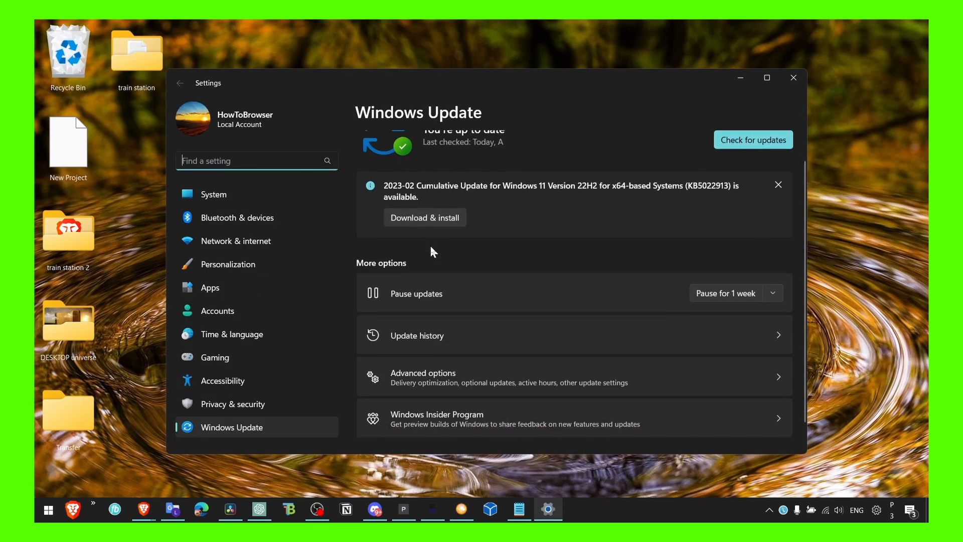
# Scroll Windows Update and open the optional feature, quality and driver updates.
pyautogui.scroll(-3)
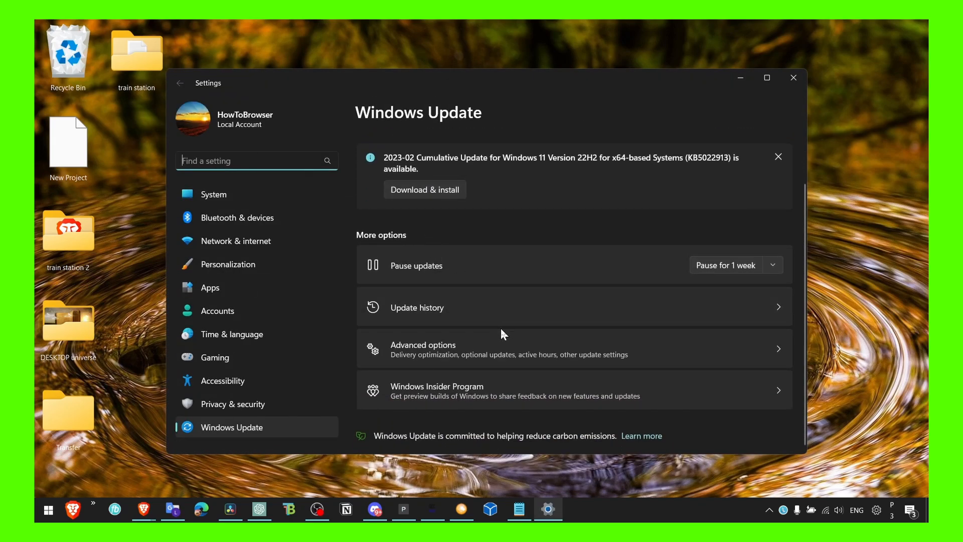
pyautogui.moveTo(436, 330)
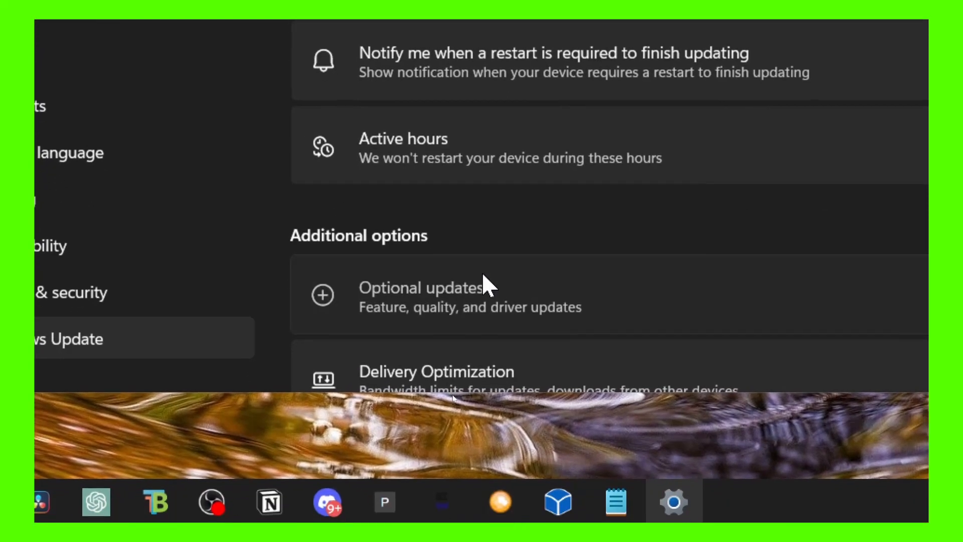
pyautogui.click(422, 287)
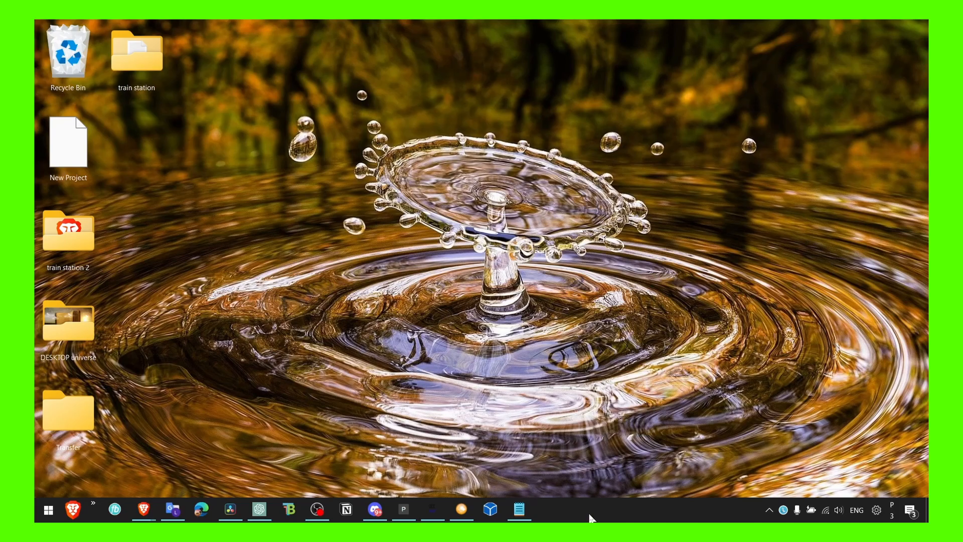
pyautogui.moveTo(584, 515)
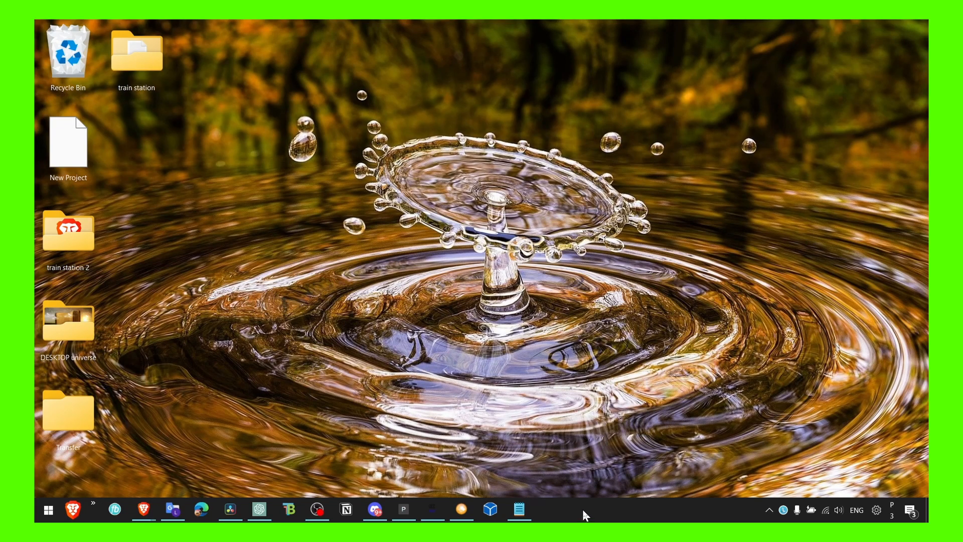